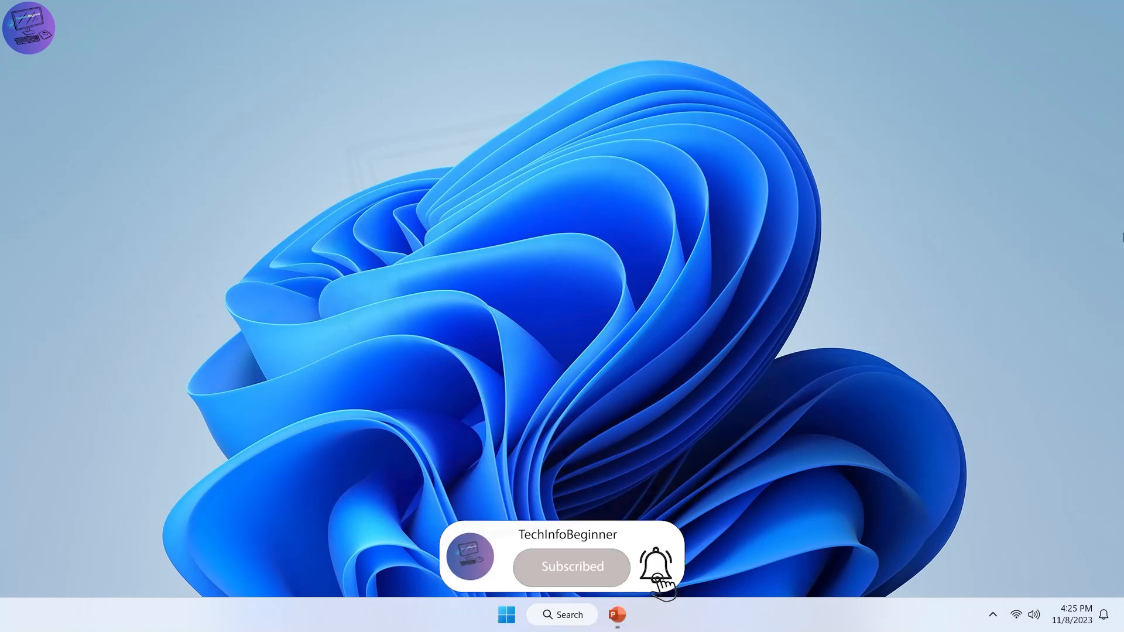
# Launch Microsoft PowerPoint from the taskbar.
pyautogui.click(601, 84)
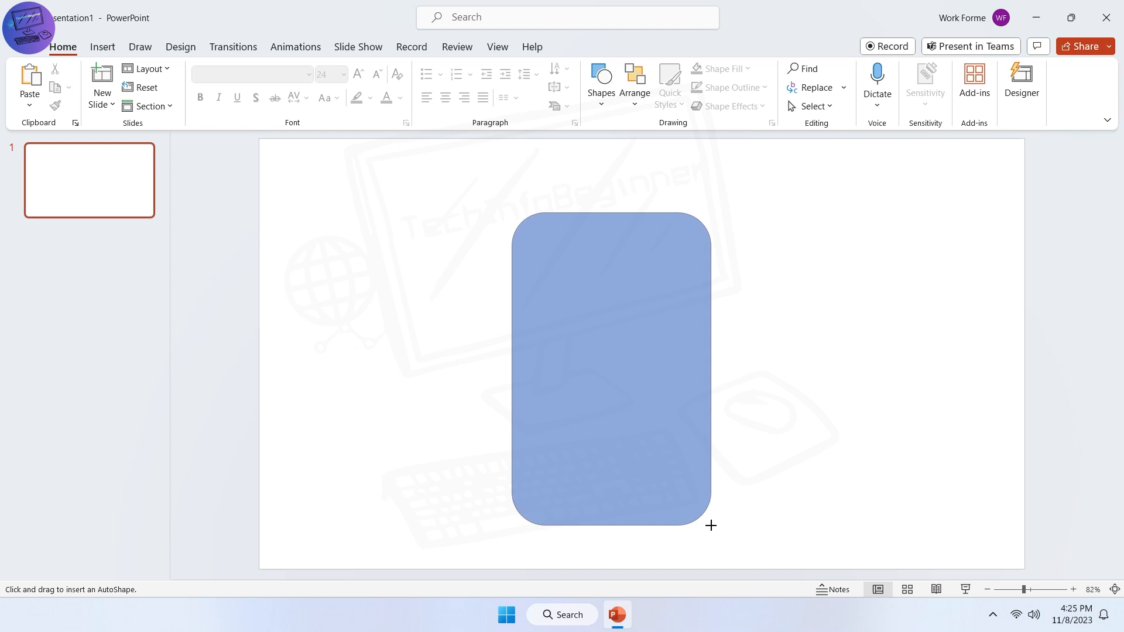
# Turn on the ruler and guides, then select the rounded rectangle.
pyautogui.click(497, 47)
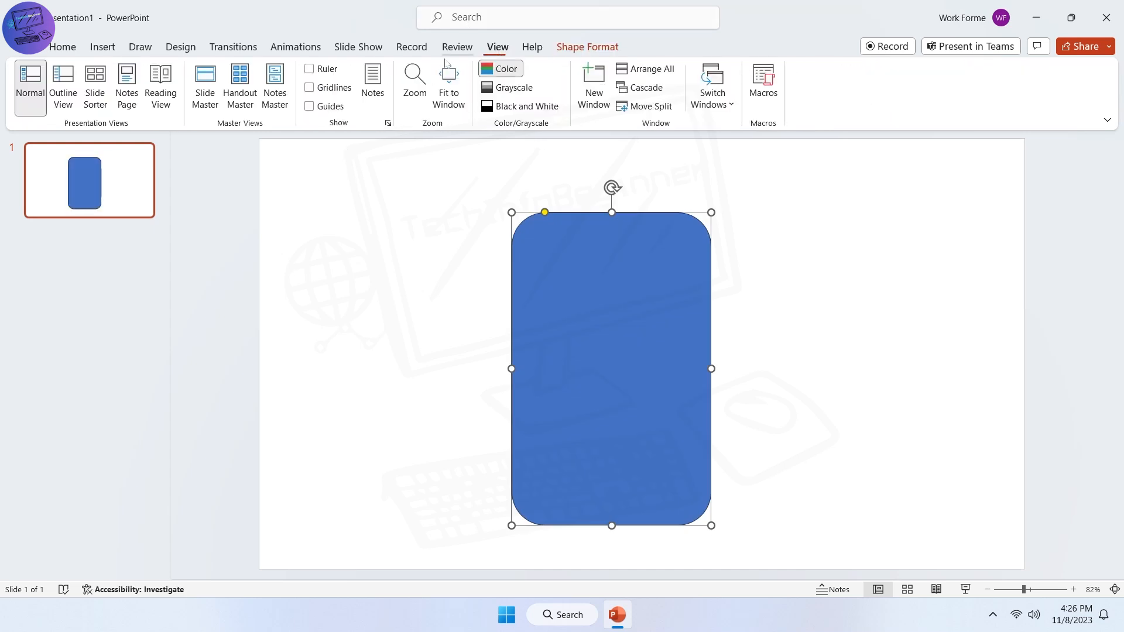
pyautogui.click(309, 67)
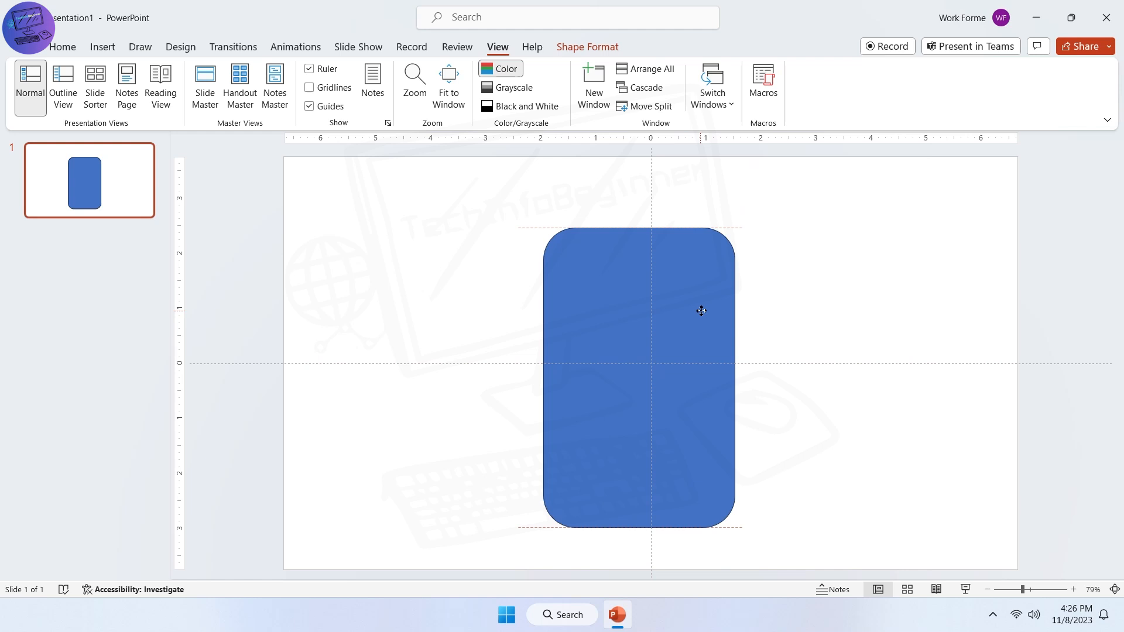
pyautogui.click(846, 69)
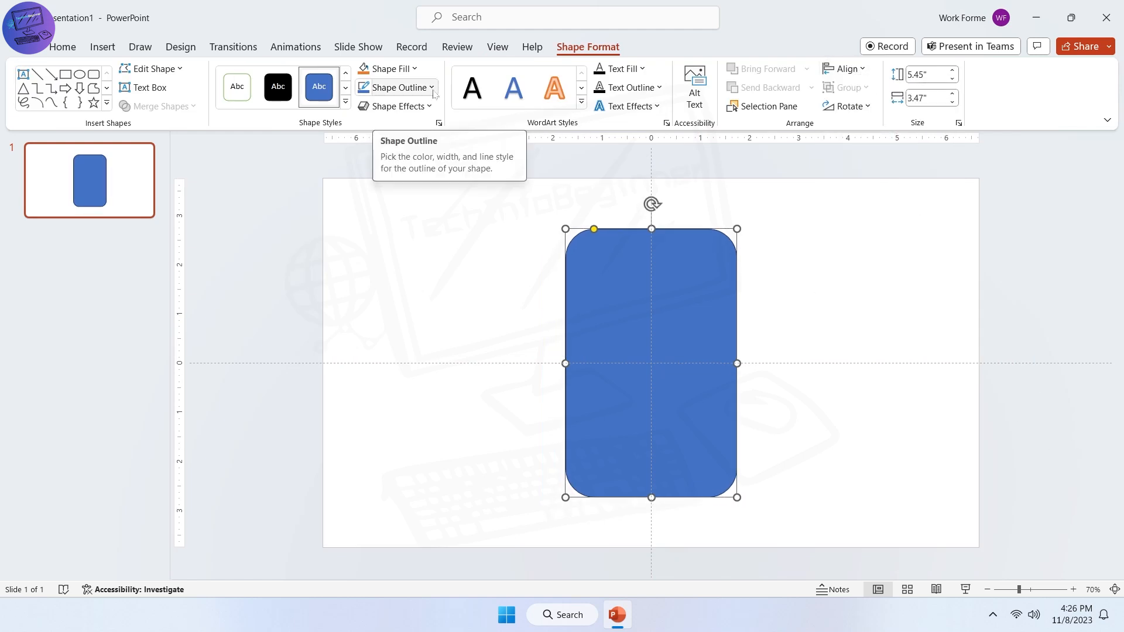
# Give the rectangle an outline-only style and add a large letter A to the inner card.
pyautogui.click(386, 68)
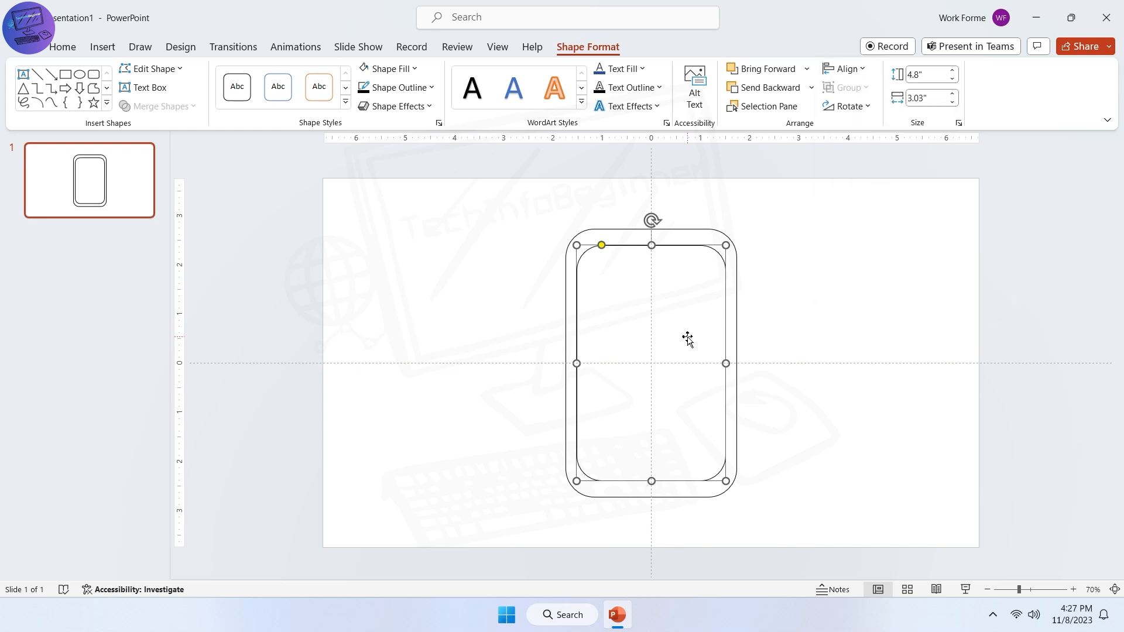
pyautogui.click(341, 74)
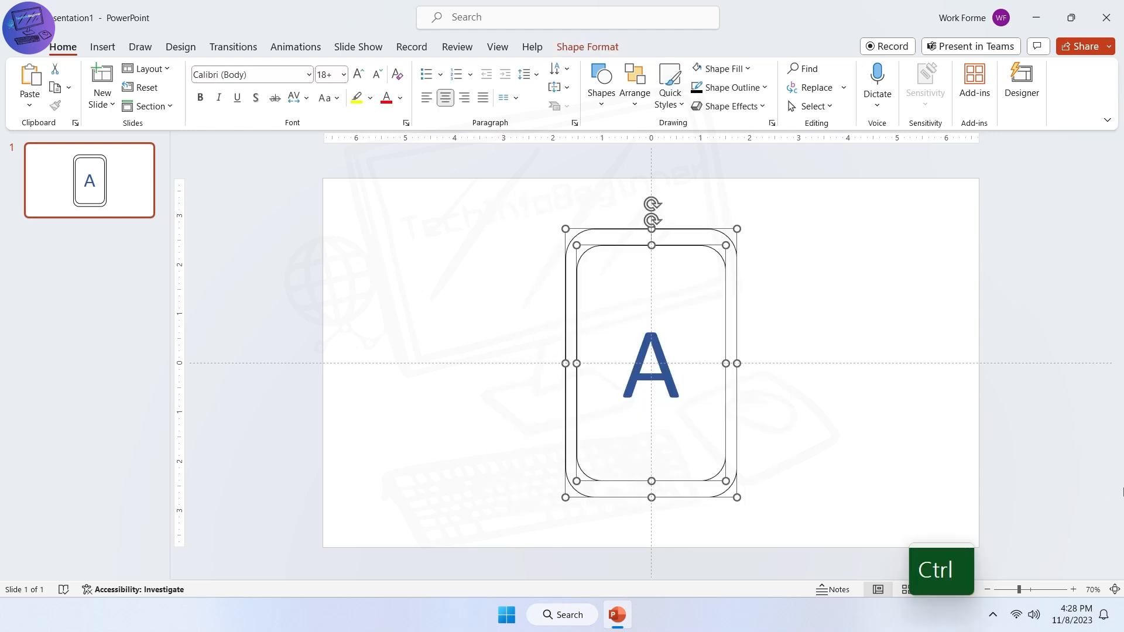
# Group the two card shapes, paste a duplicate and reletter it B.
pyautogui.press('ctrl+g')
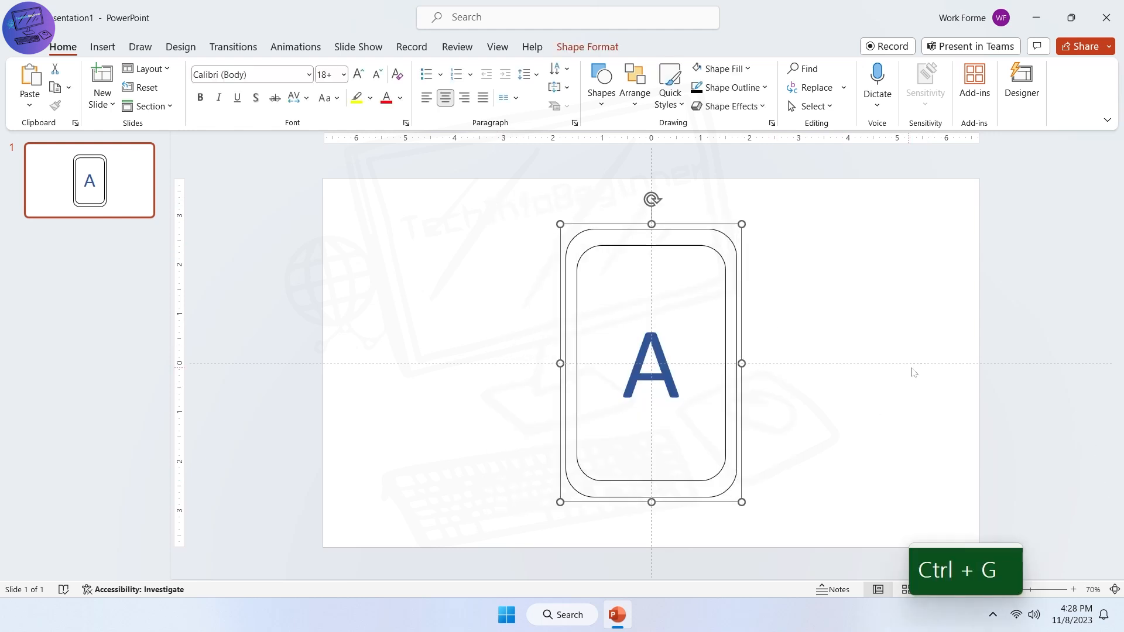
pyautogui.press('ctrl+c')
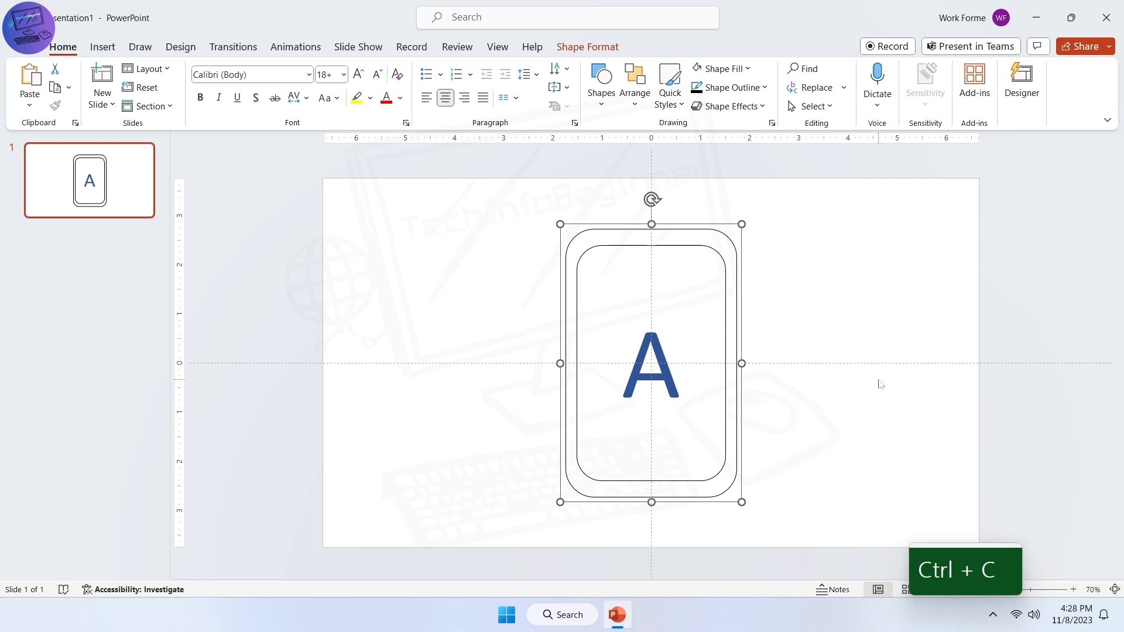
pyautogui.press('ctrl+v')
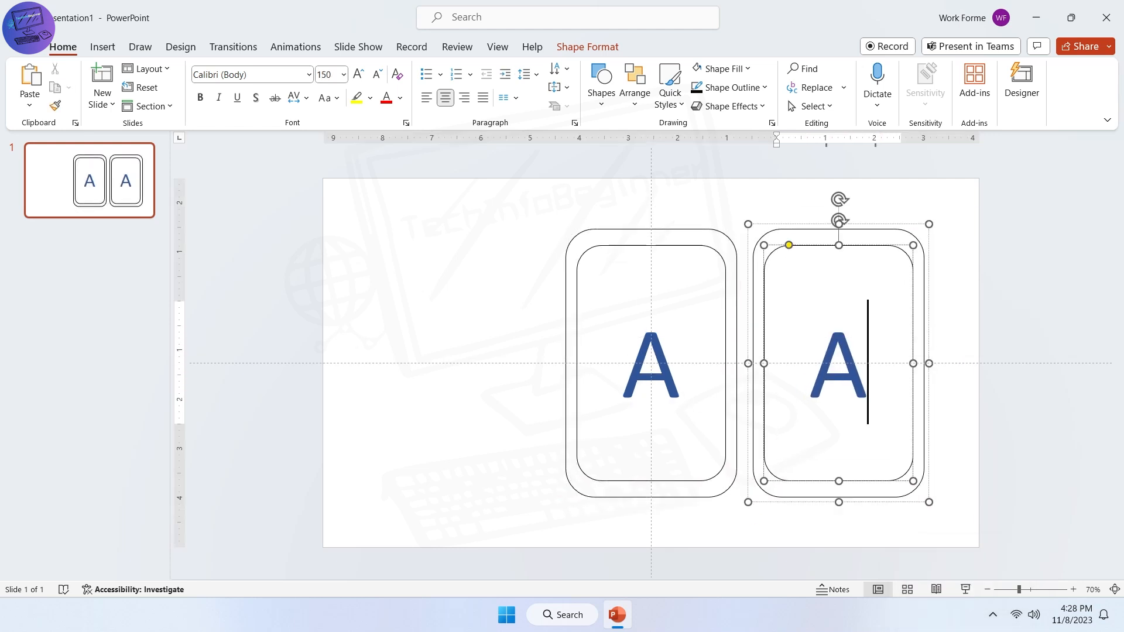
pyautogui.write('B')
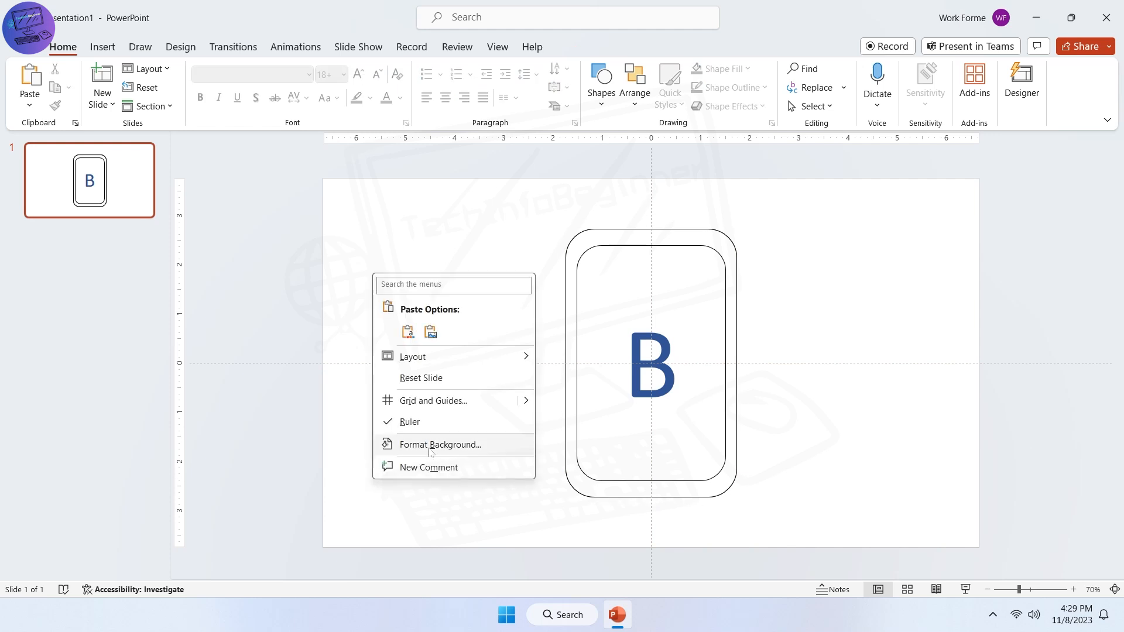
# Set a pale yellow slide background and give the card a 180° X Rotation.
pyautogui.click(438, 444)
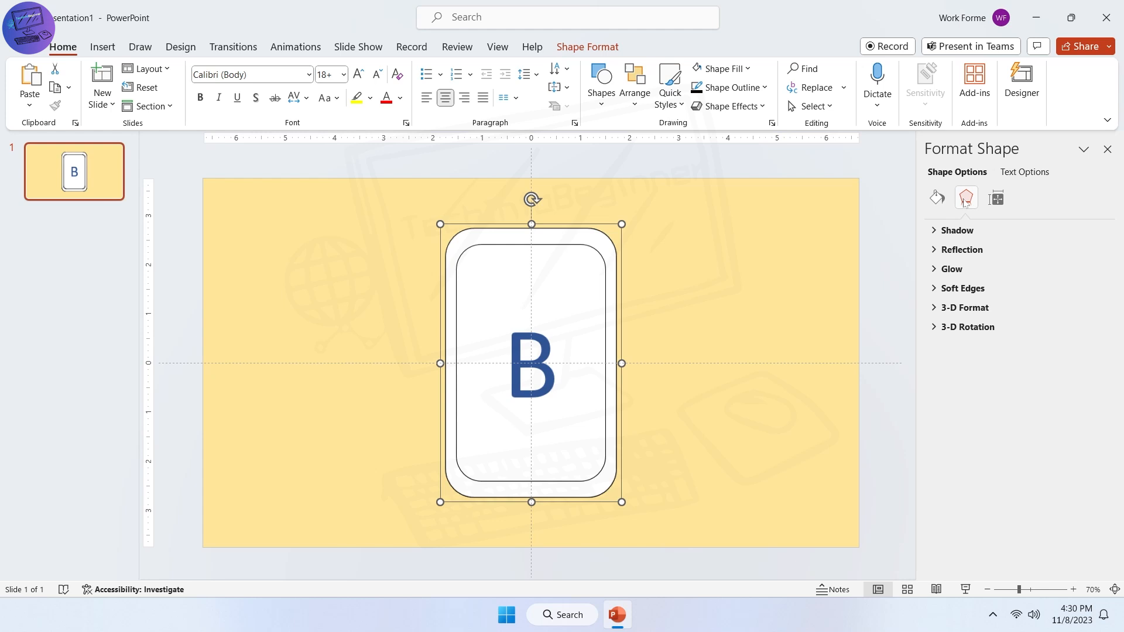
pyautogui.click(967, 327)
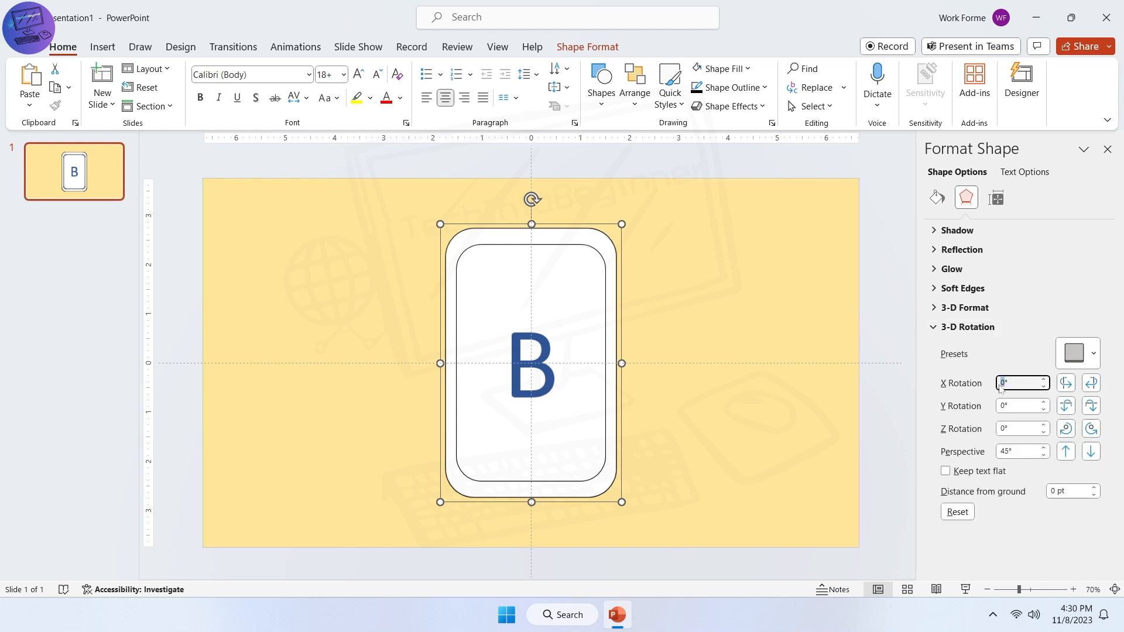
pyautogui.write('180')
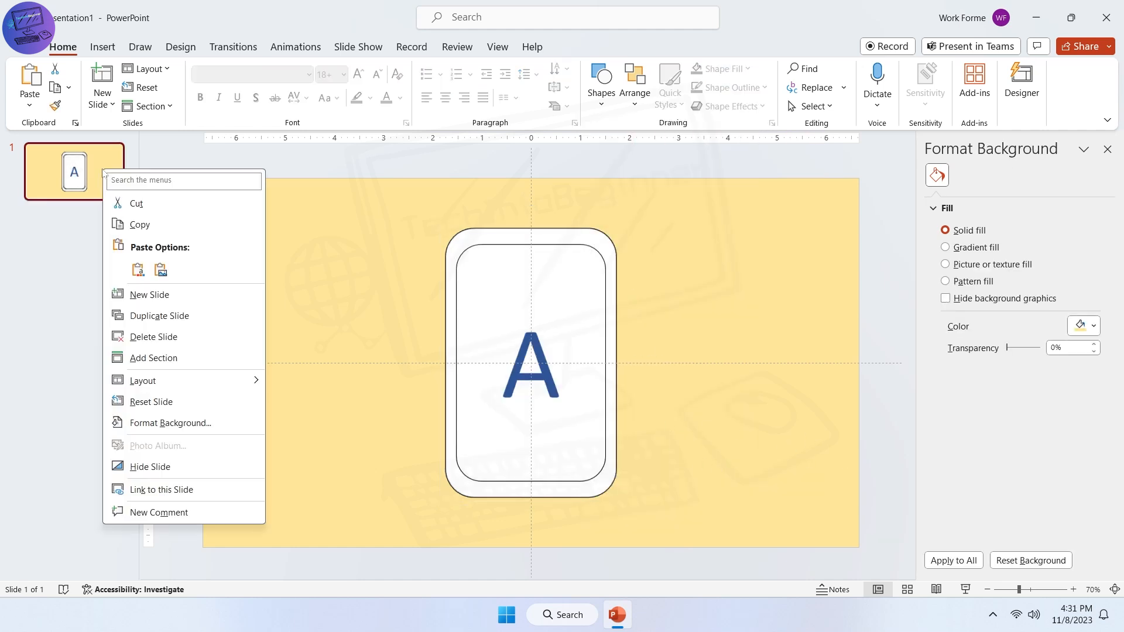
# Duplicate slide 1 and select the card on the new second slide.
pyautogui.click(159, 316)
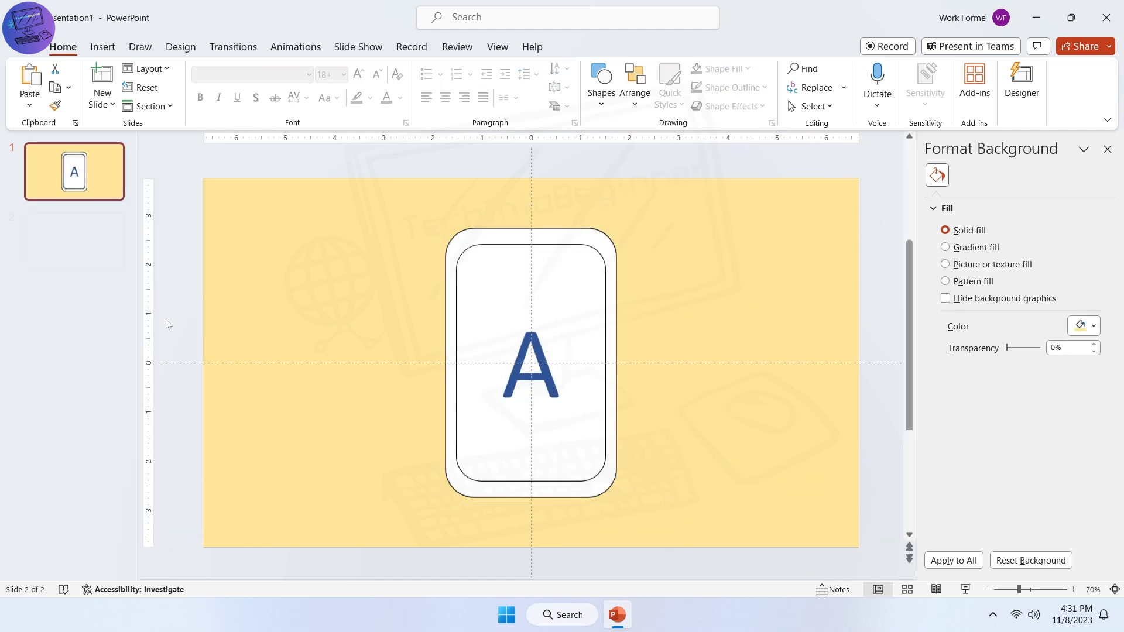
pyautogui.click(74, 241)
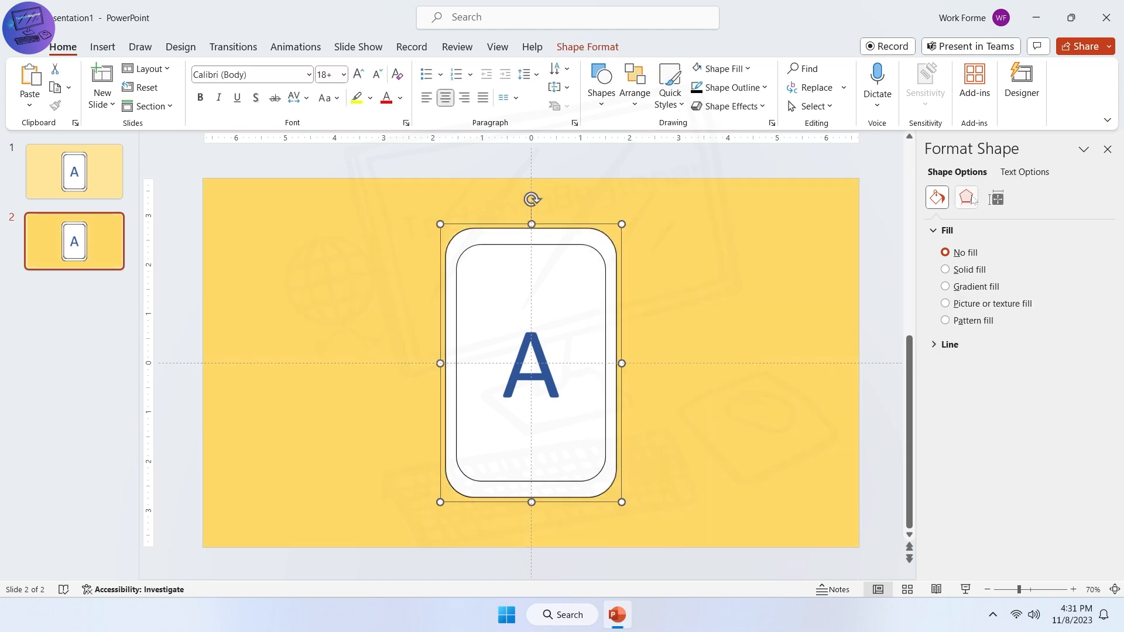
pyautogui.click(965, 198)
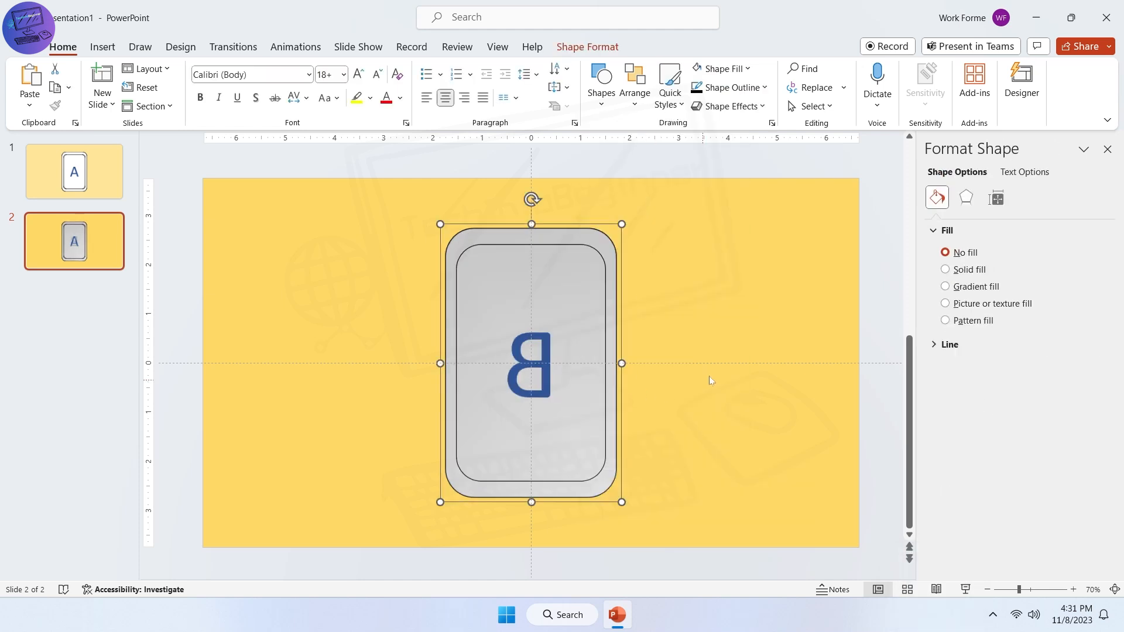
# Change the card's X Rotation so B faces front and apply a Morph transition.
pyautogui.click(966, 198)
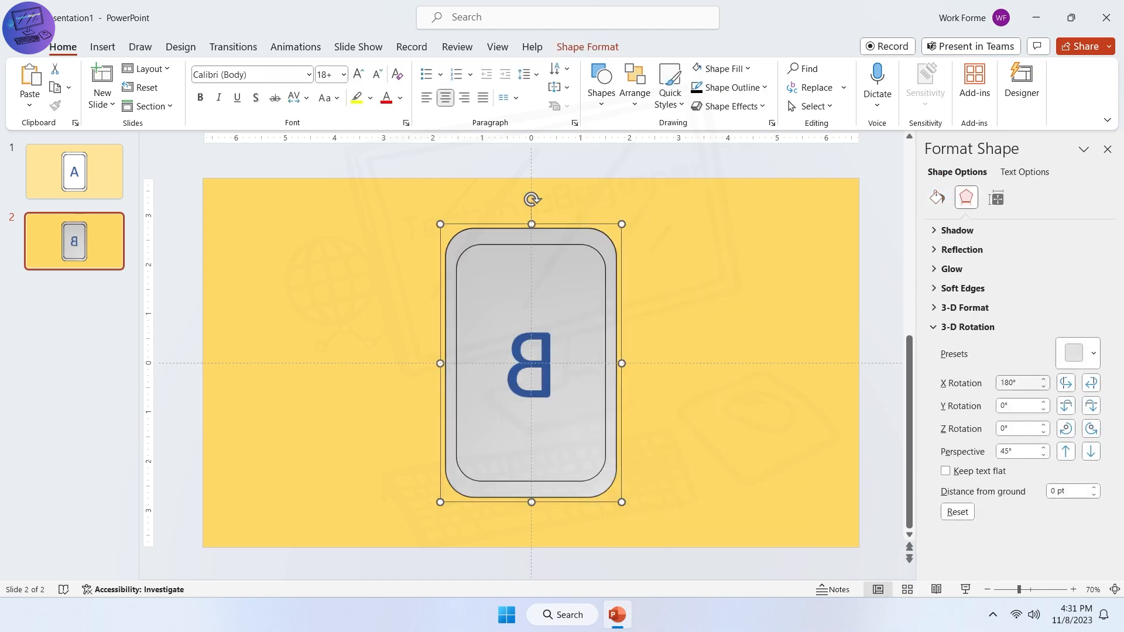
pyautogui.write('359°')
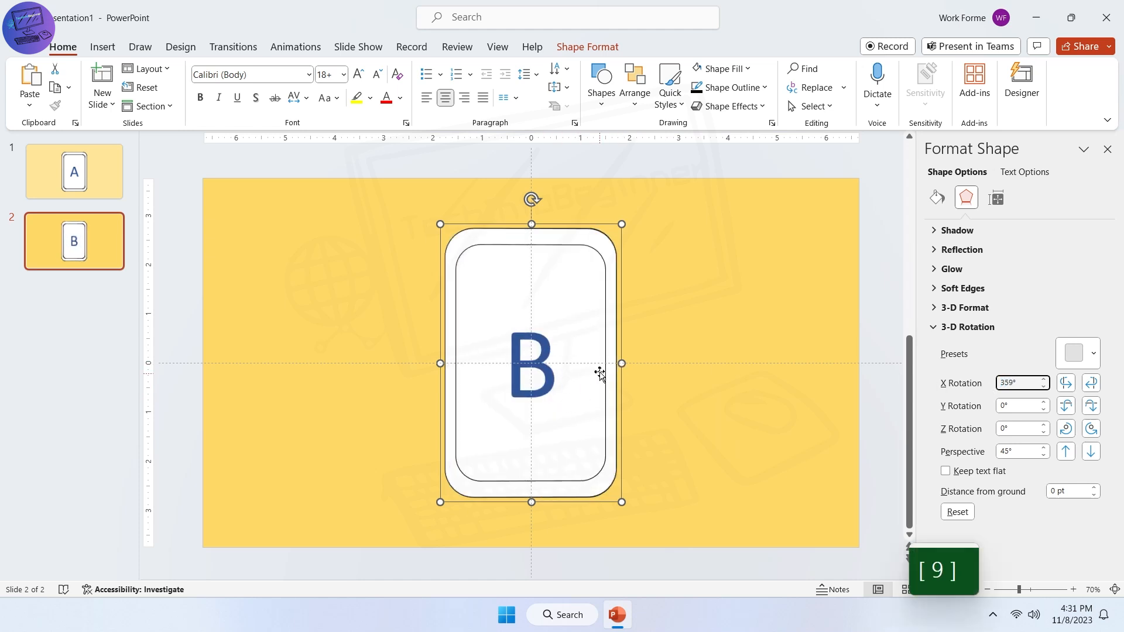
pyautogui.click(1108, 150)
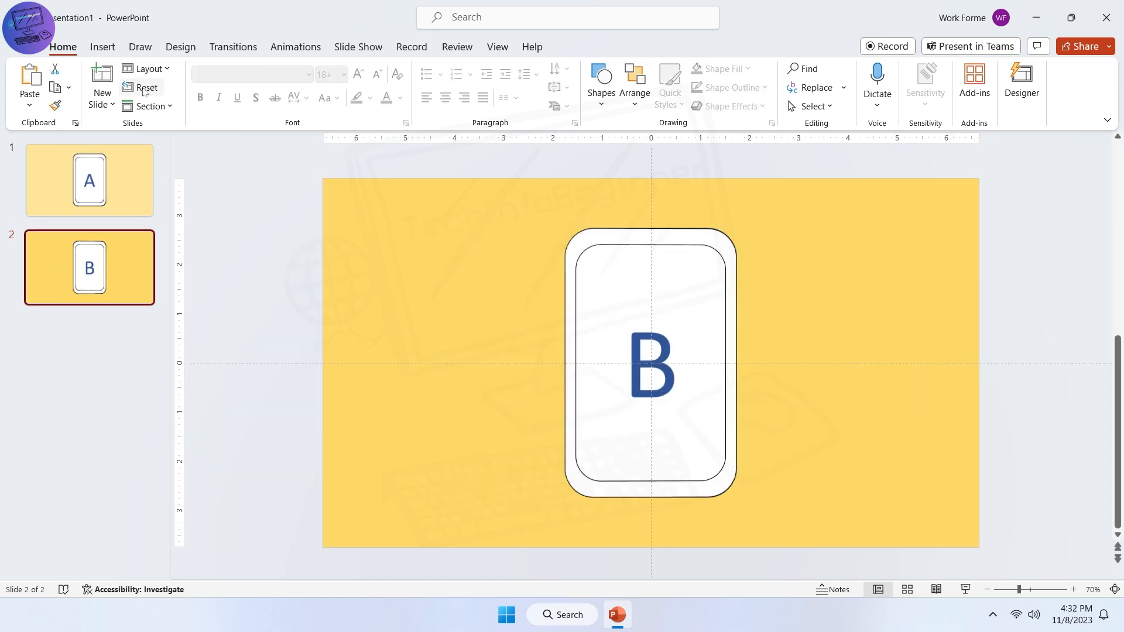
pyautogui.click(232, 46)
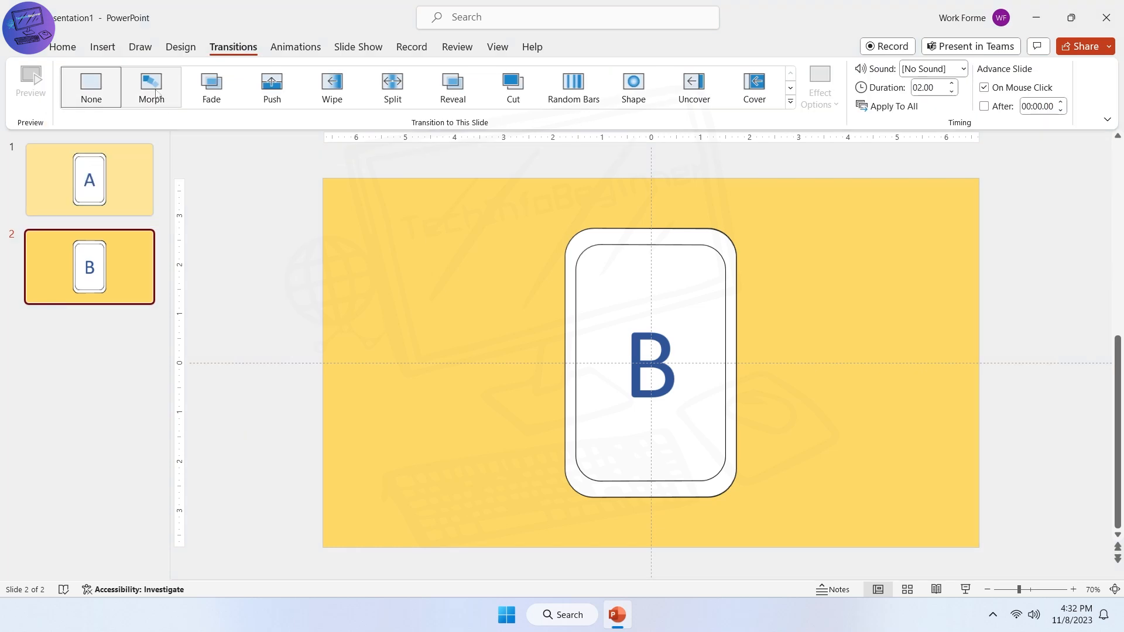
pyautogui.click(151, 86)
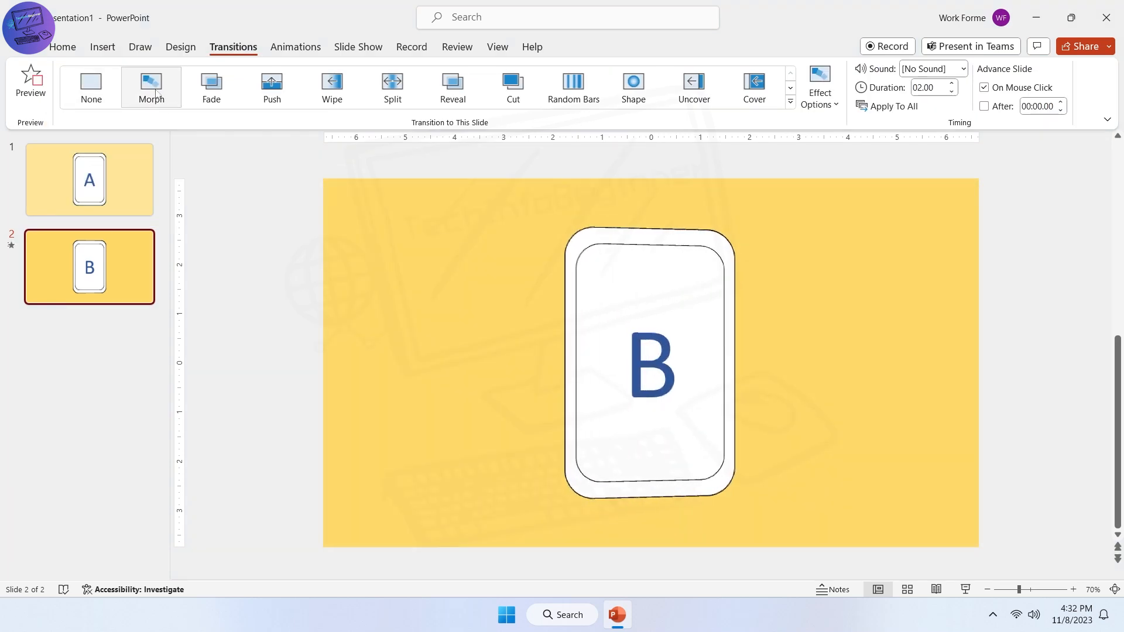